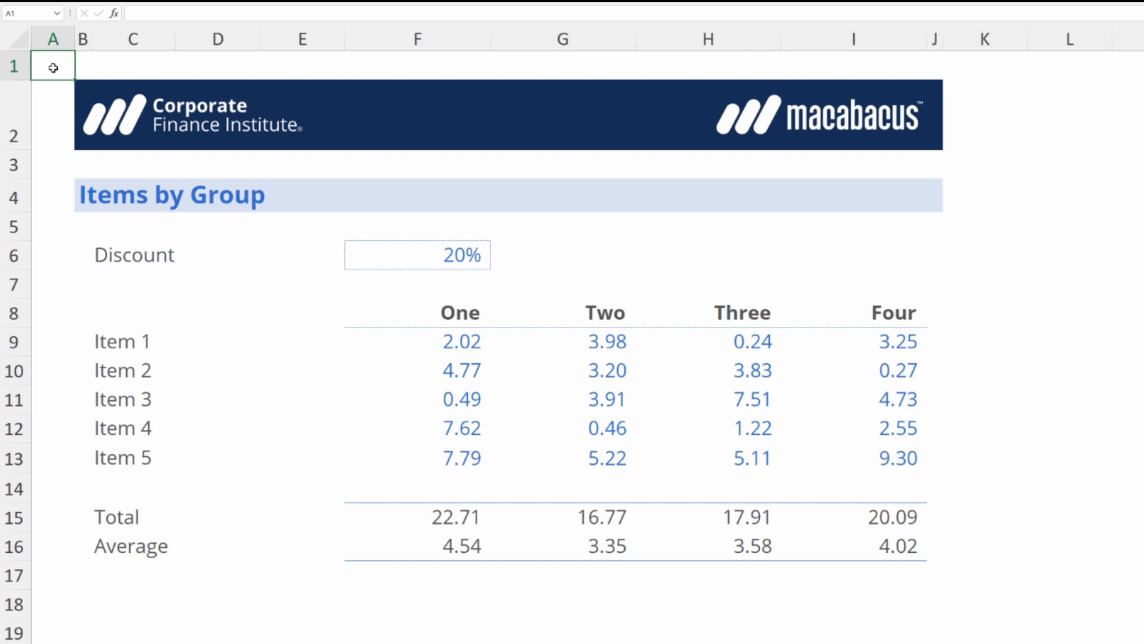
- Inspect the SUM and AVERAGE formulas and select the Total and Average range F15:I16
left_click(417, 516)
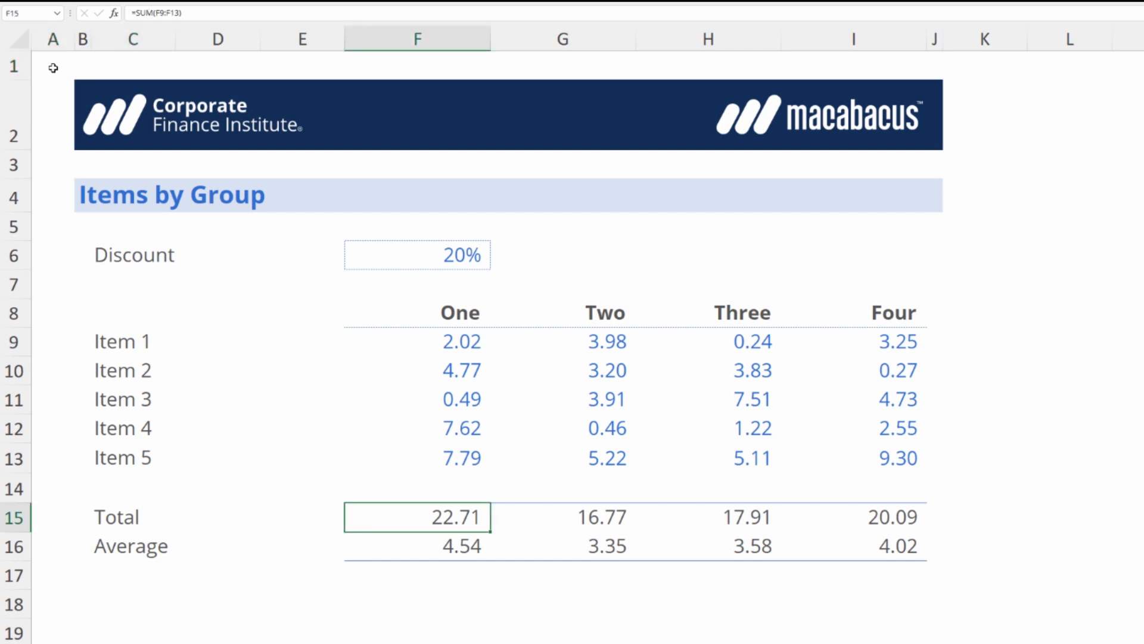
double_click(417, 516)
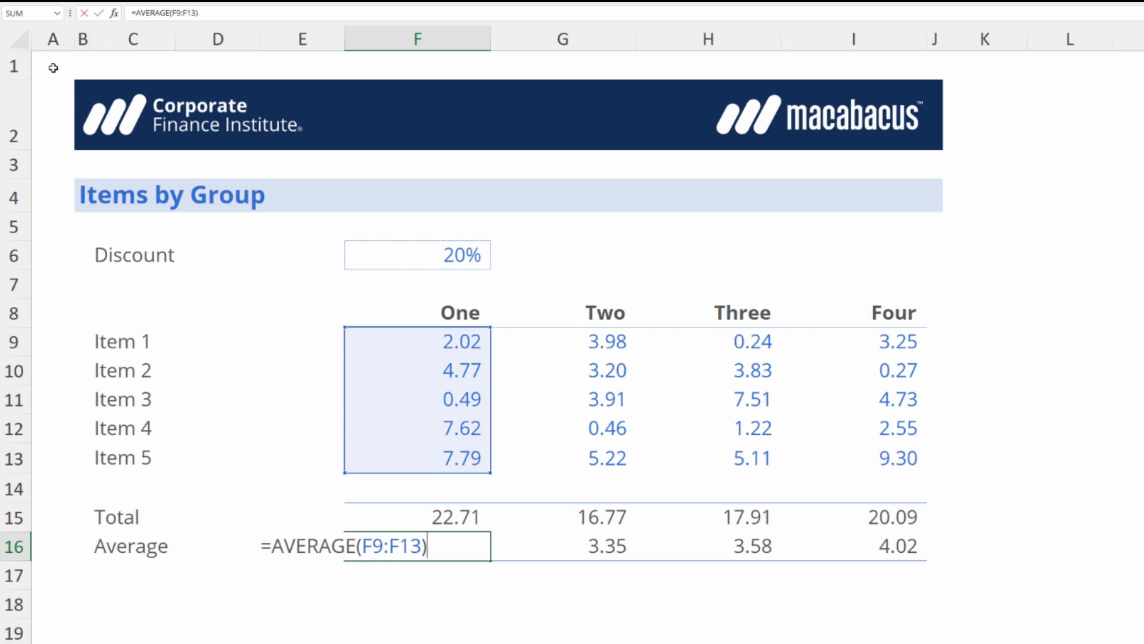
key("Enter")
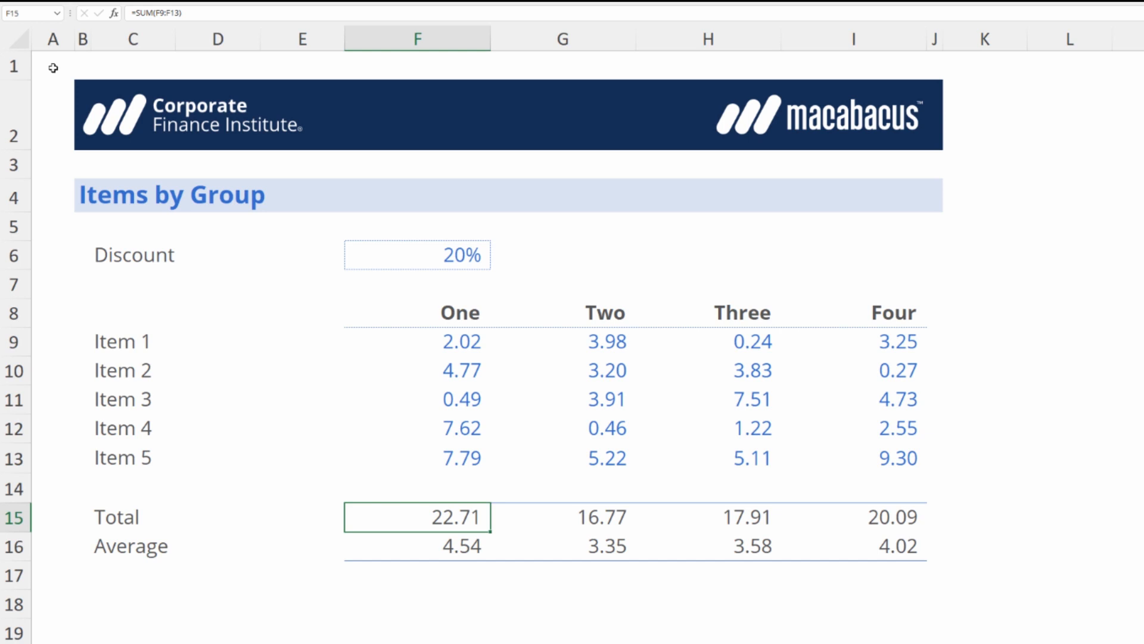
left_click_drag(417, 517, 891, 546)
type("=AVERAGE(F9:F13)")
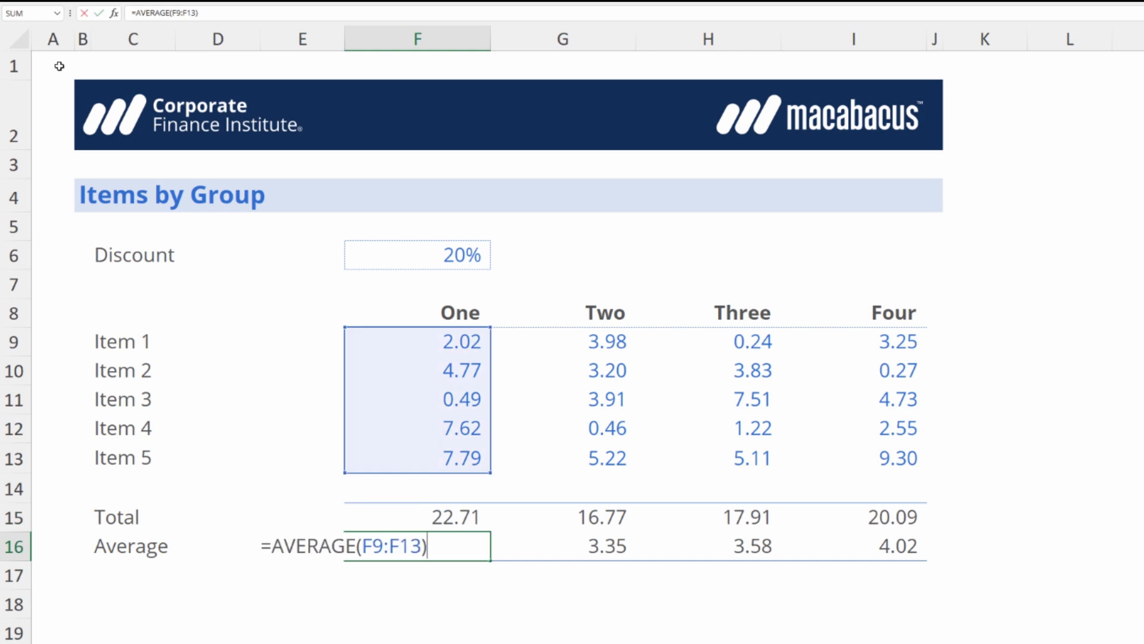
key("Enter")
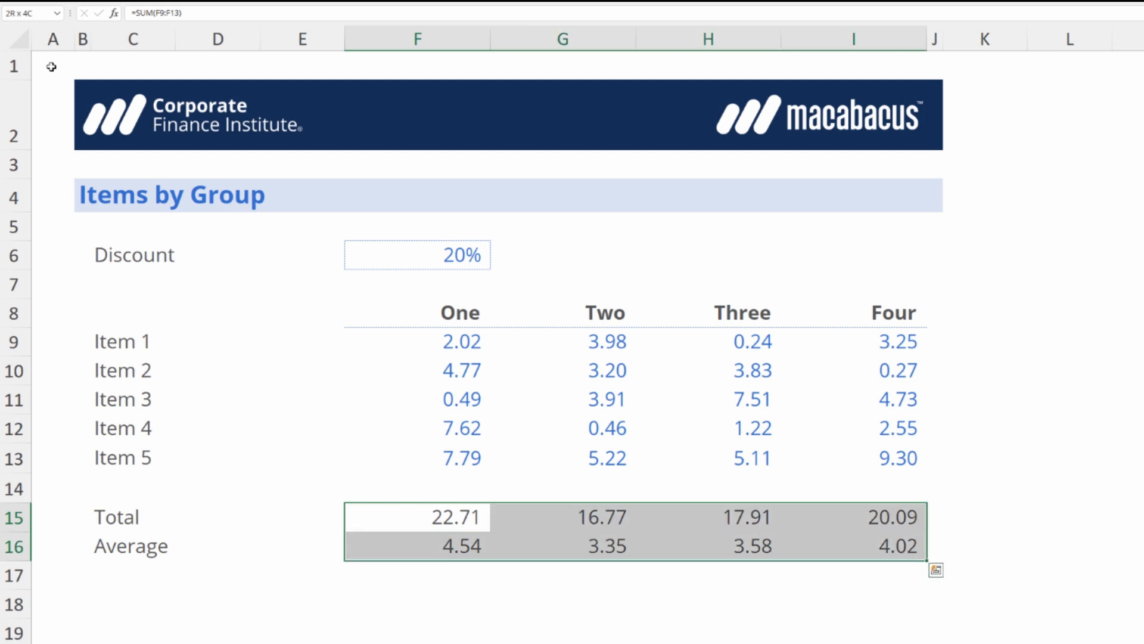
- Copy F15:I16 and paste it back as Values via Paste Special, replacing the formulas
key("ctrl+c")
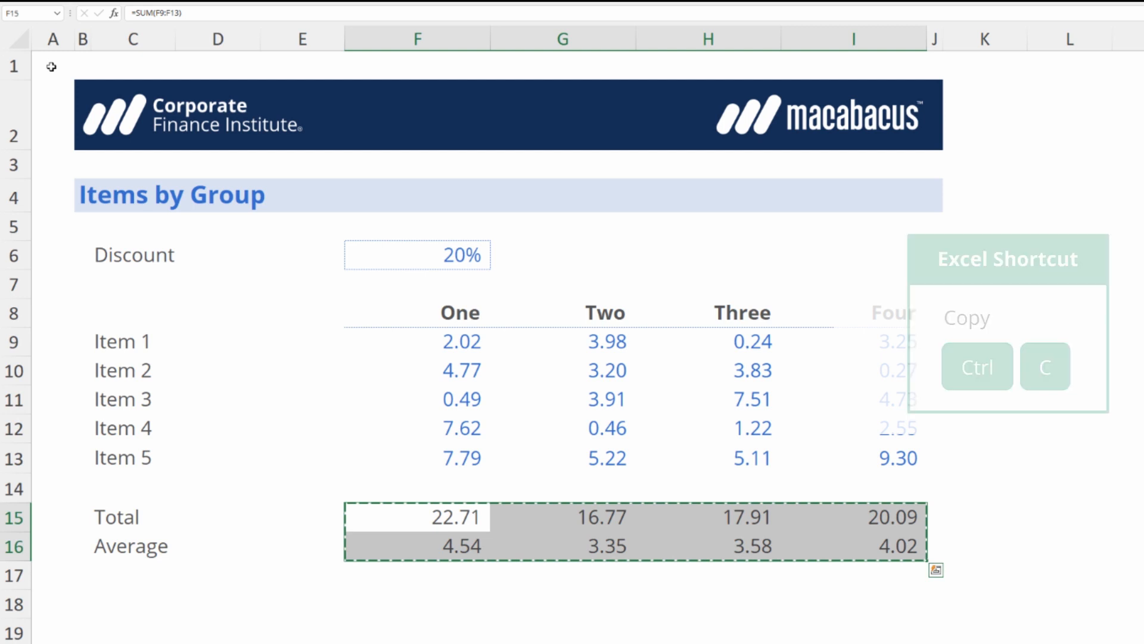
key("ctrl+alt+v")
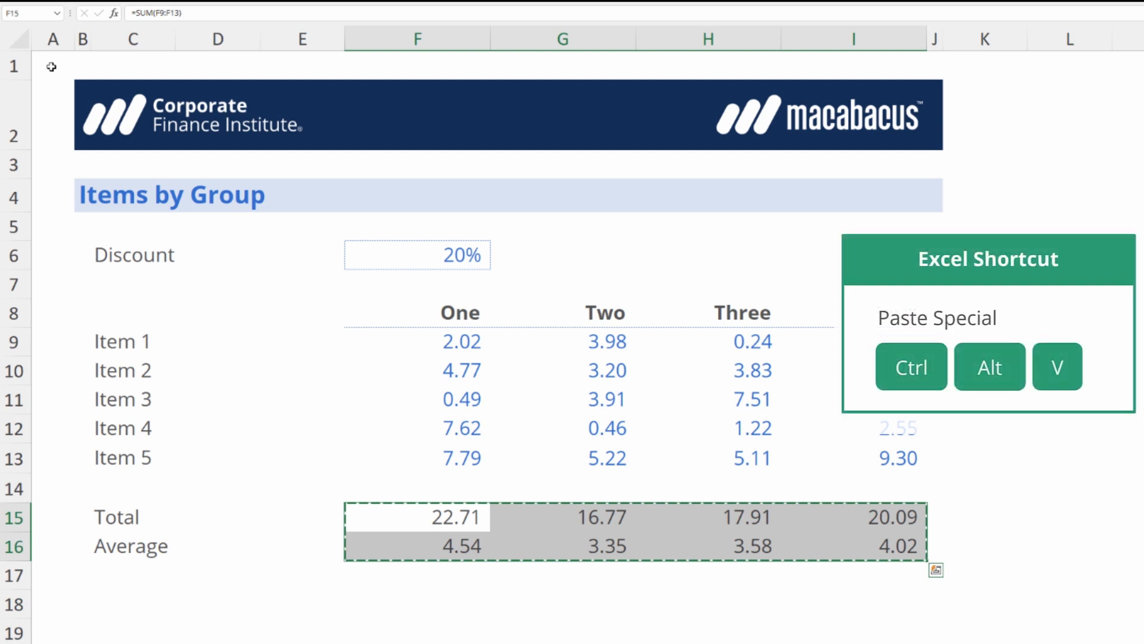
key("ctrl+alt+v")
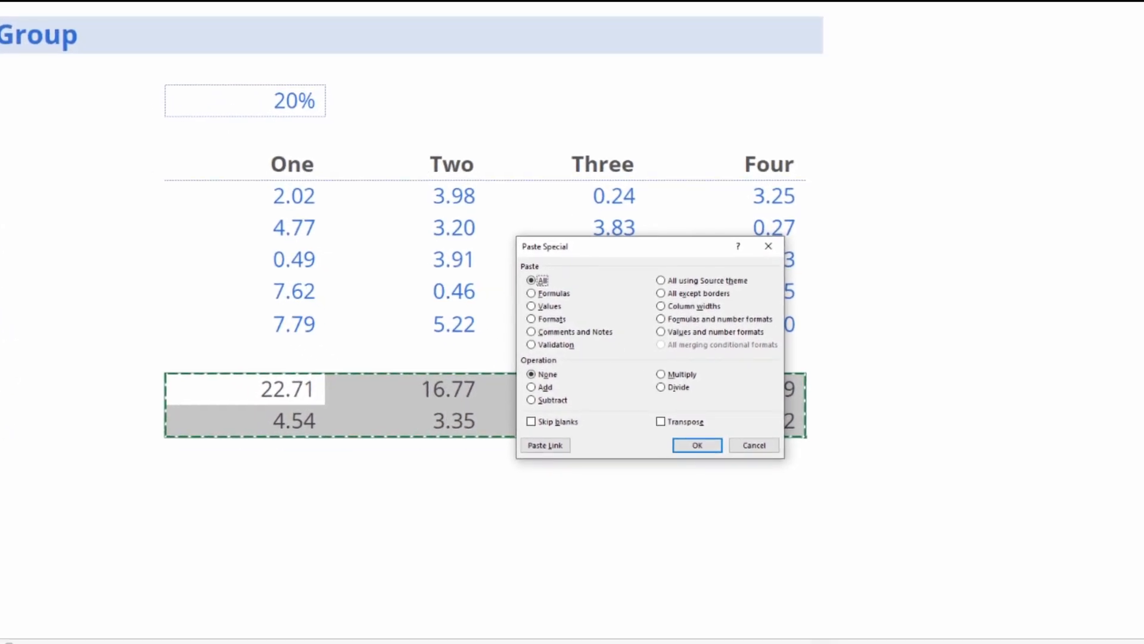
left_click(531, 306)
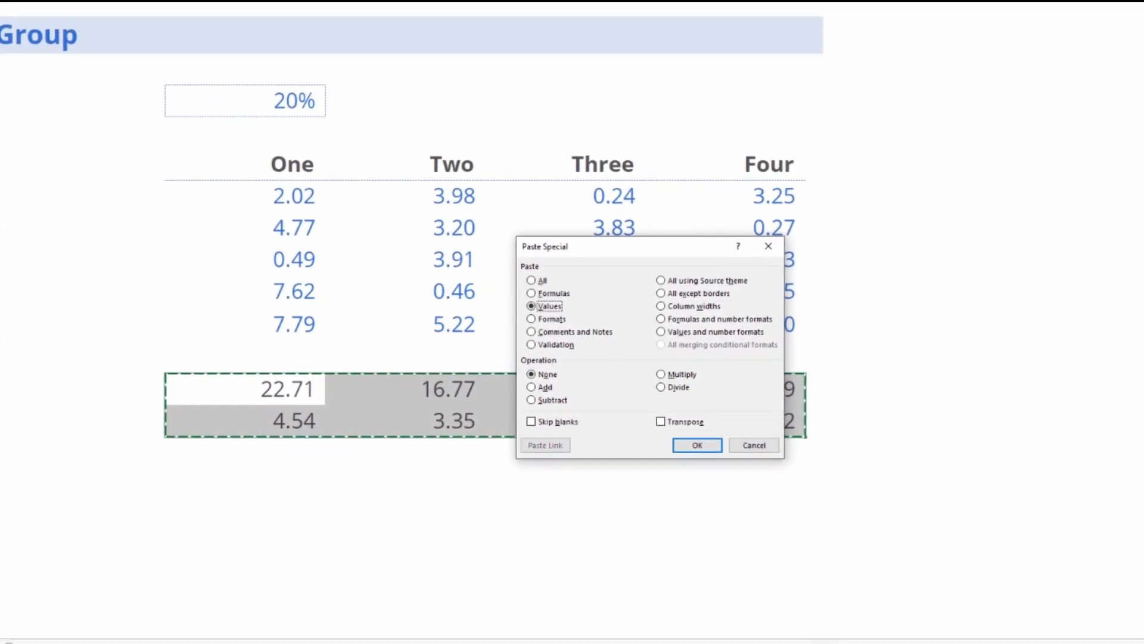
left_click(694, 445)
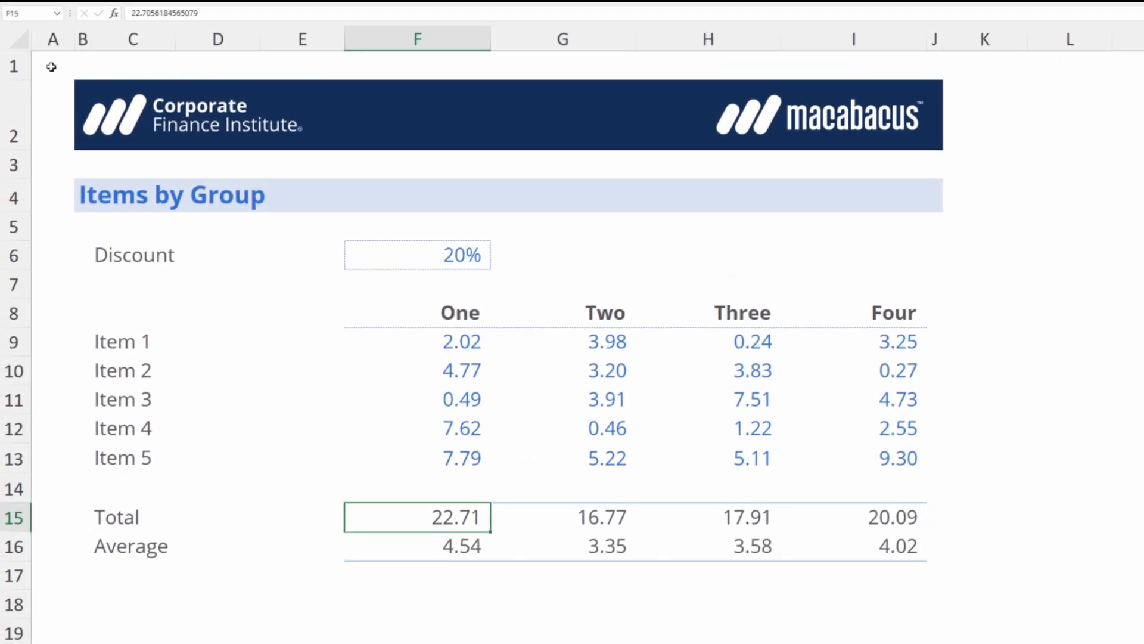
left_click(417, 546)
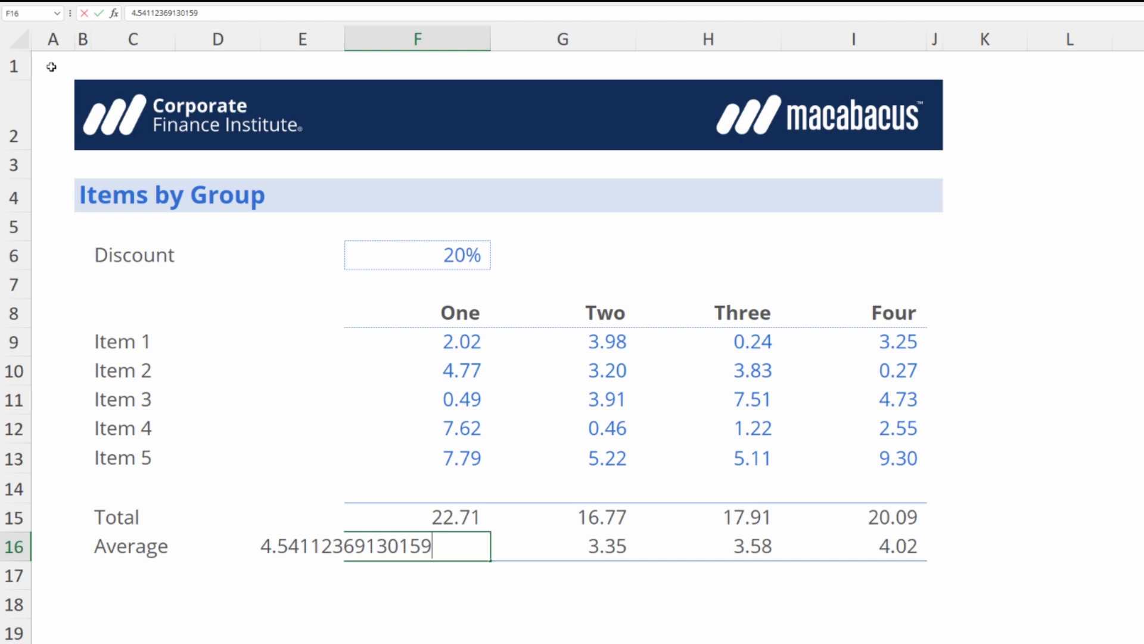
key("Enter")
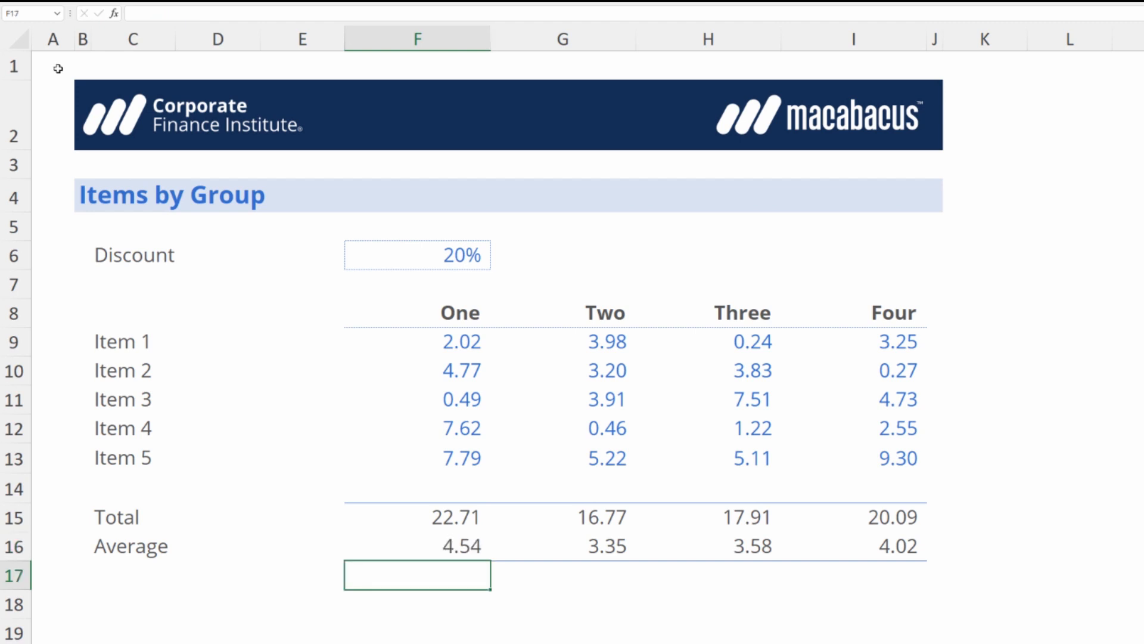
left_click(418, 516)
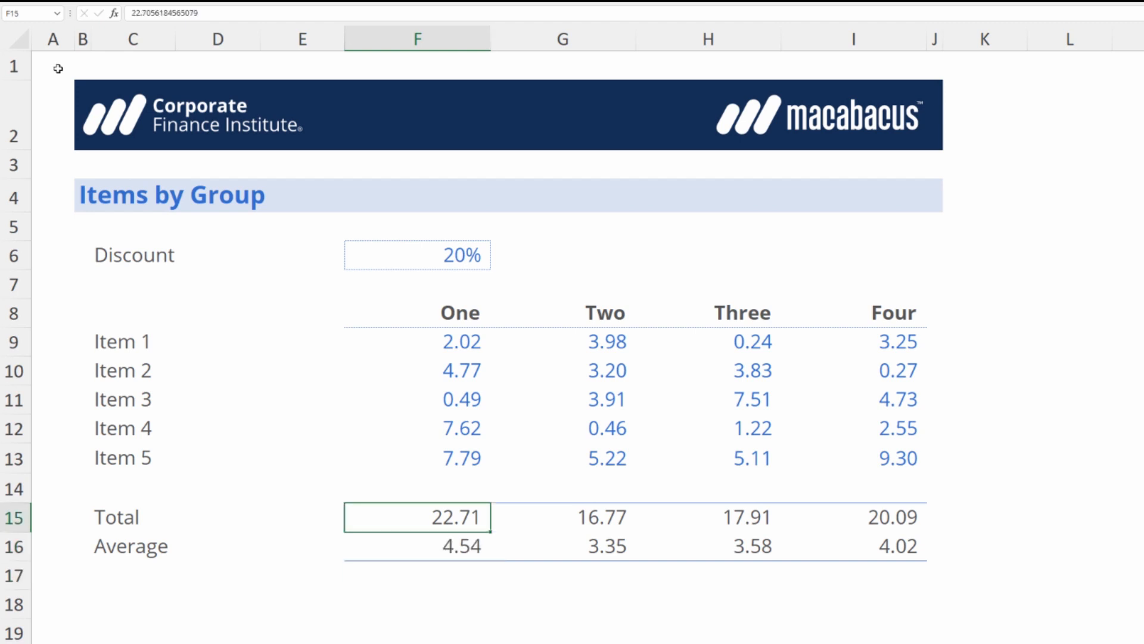
left_click_drag(417, 516, 893, 544)
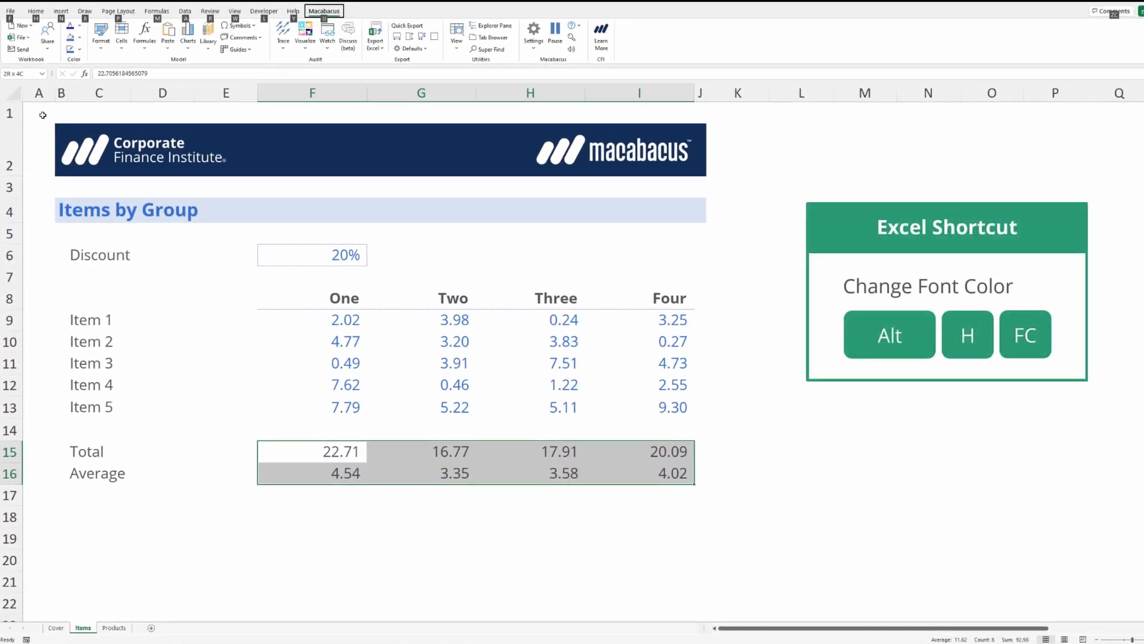
left_click(35, 11)
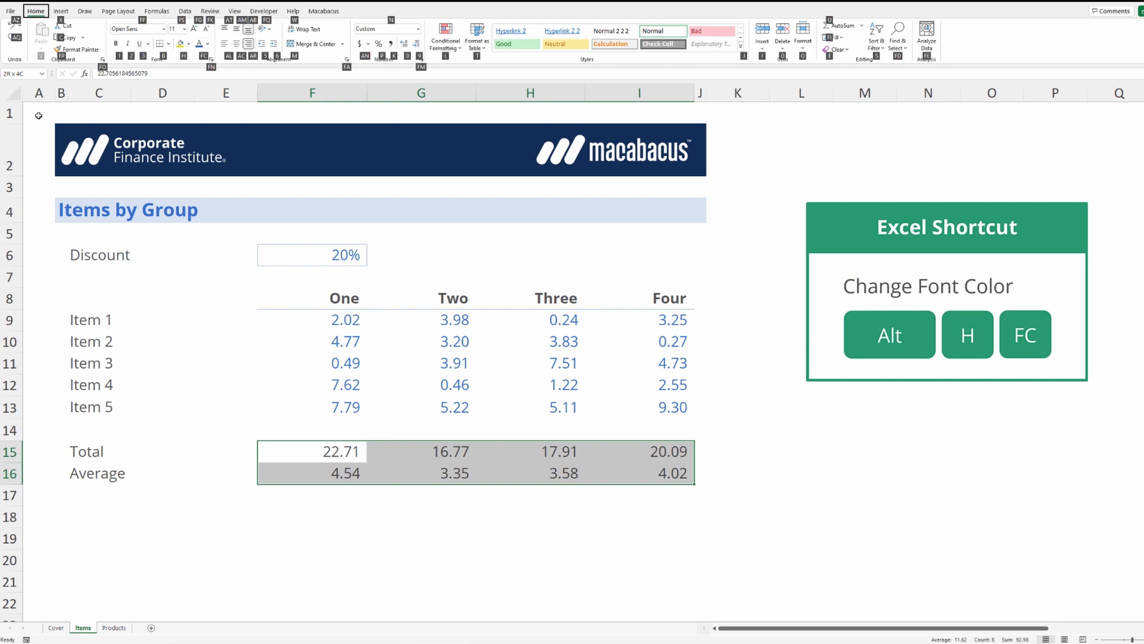
left_click(209, 44)
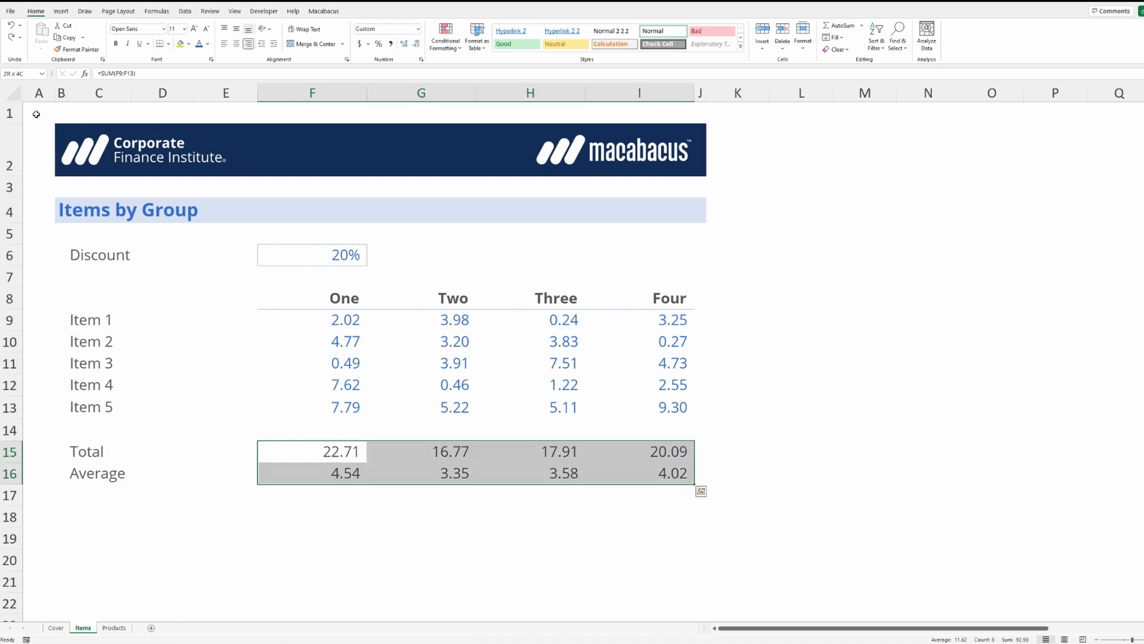
- Confirm the first Total holds a SUM formula and select F15:I16 across groups One–Four
double_click(311, 450)
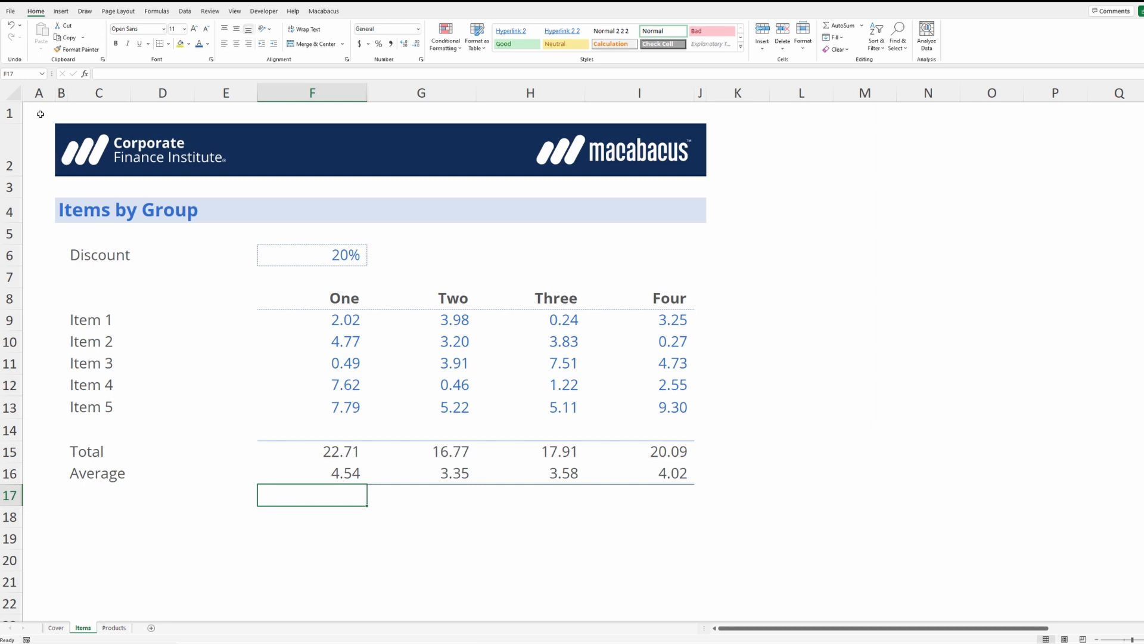
left_click(311, 451)
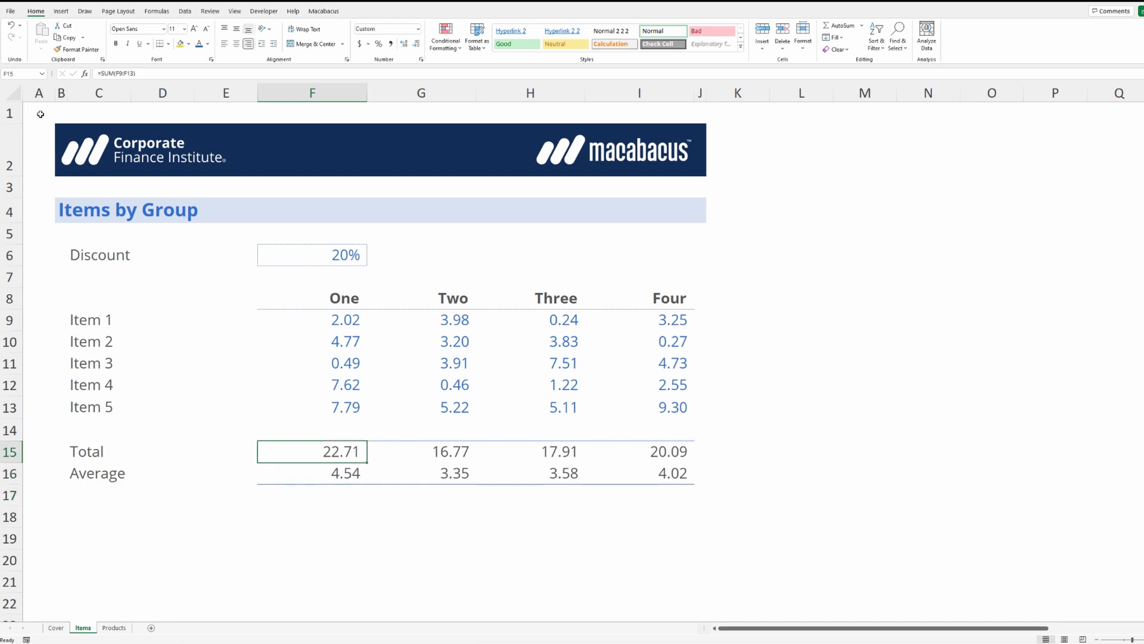
left_click_drag(312, 451, 669, 473)
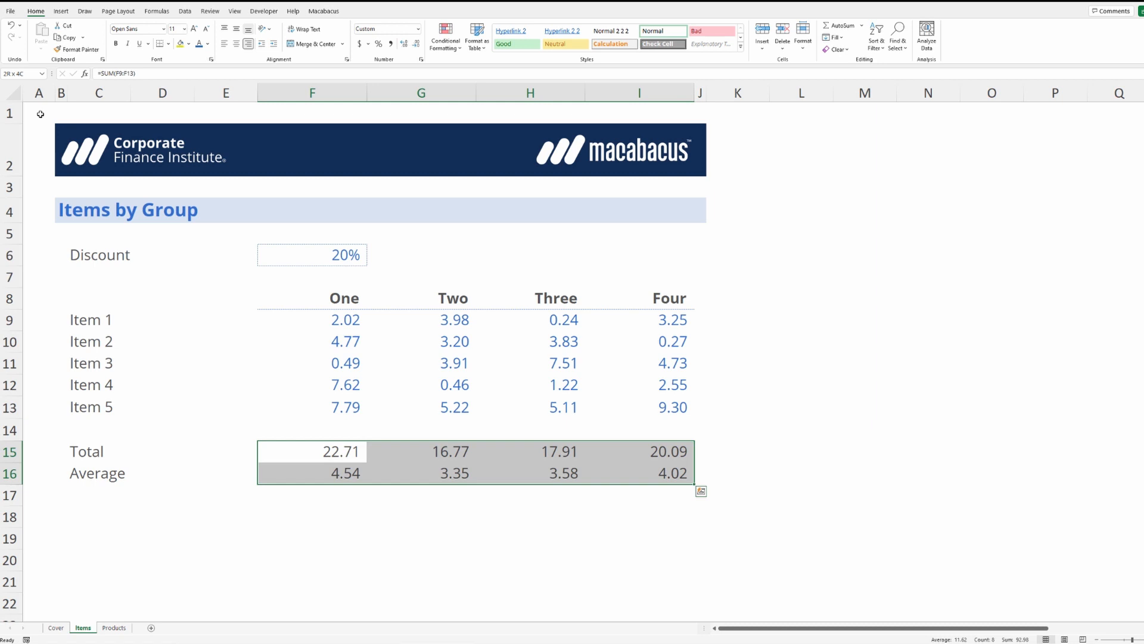
left_click(311, 450)
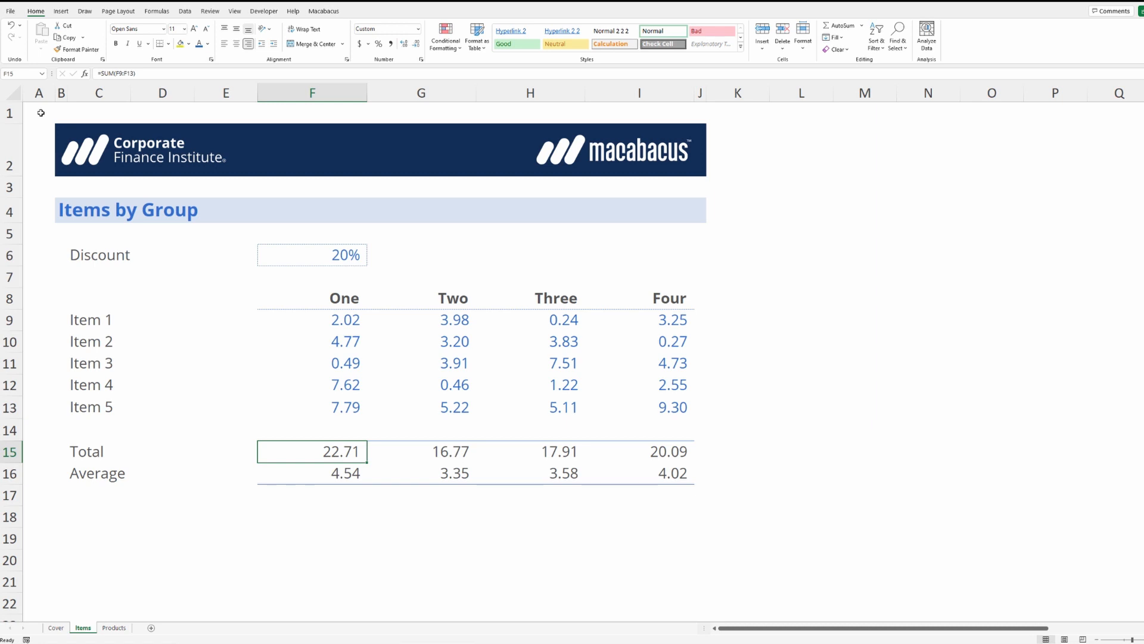
left_click_drag(311, 451, 668, 474)
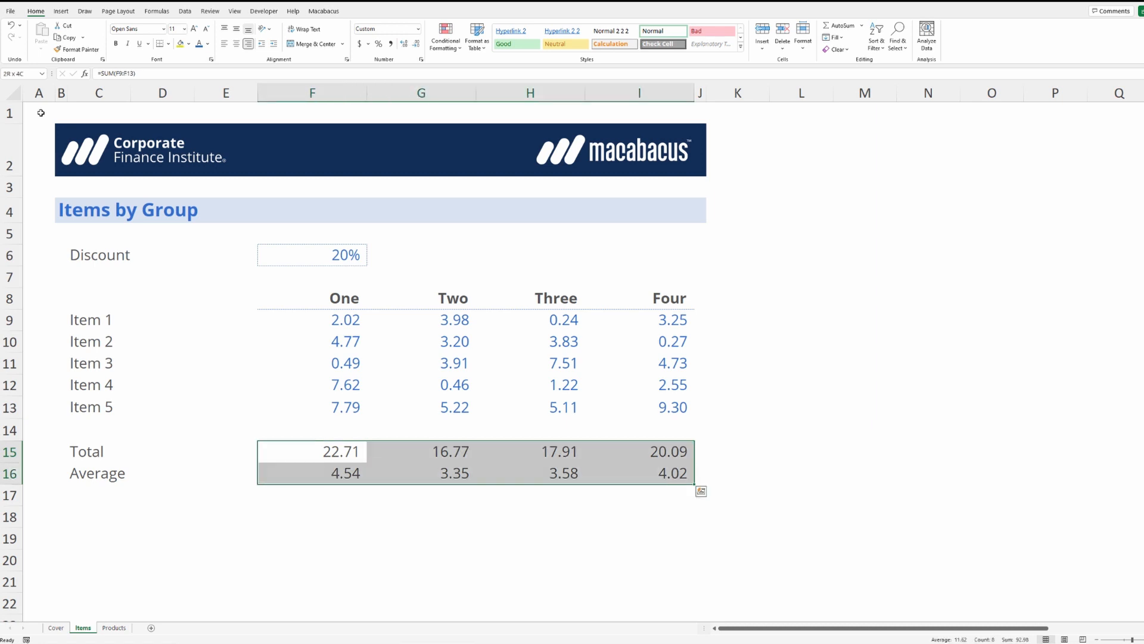
key("ctrl+shift+3")
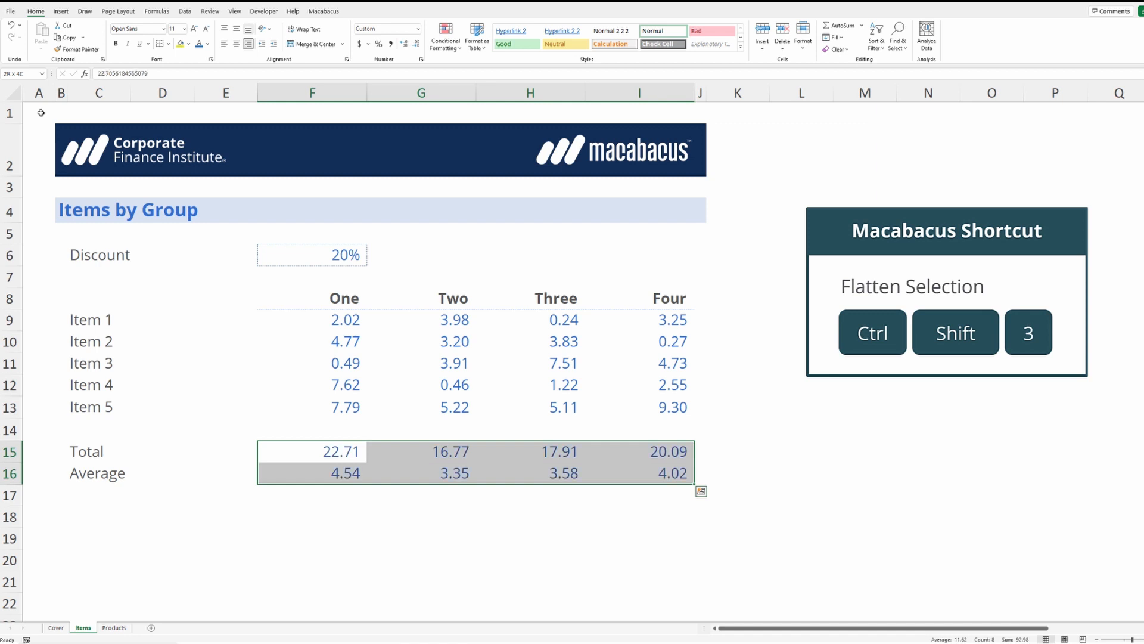
left_click(346, 473)
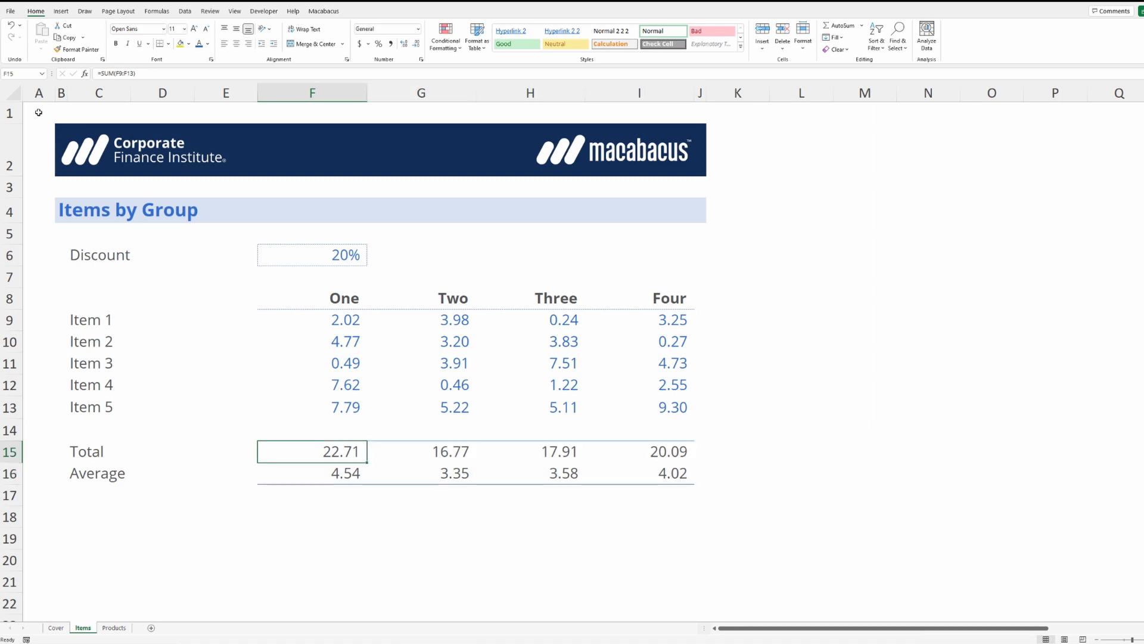
double_click(311, 451)
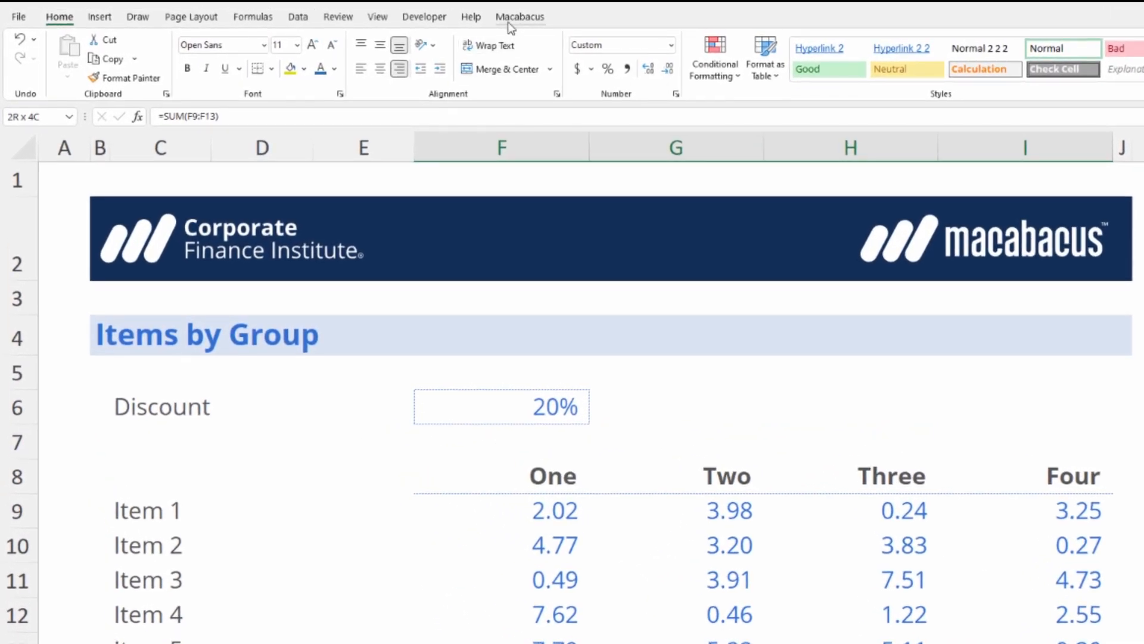
- Bring up the Macabacus Formulas > Flatten > Function dialog with Selection as scope
left_click(520, 16)
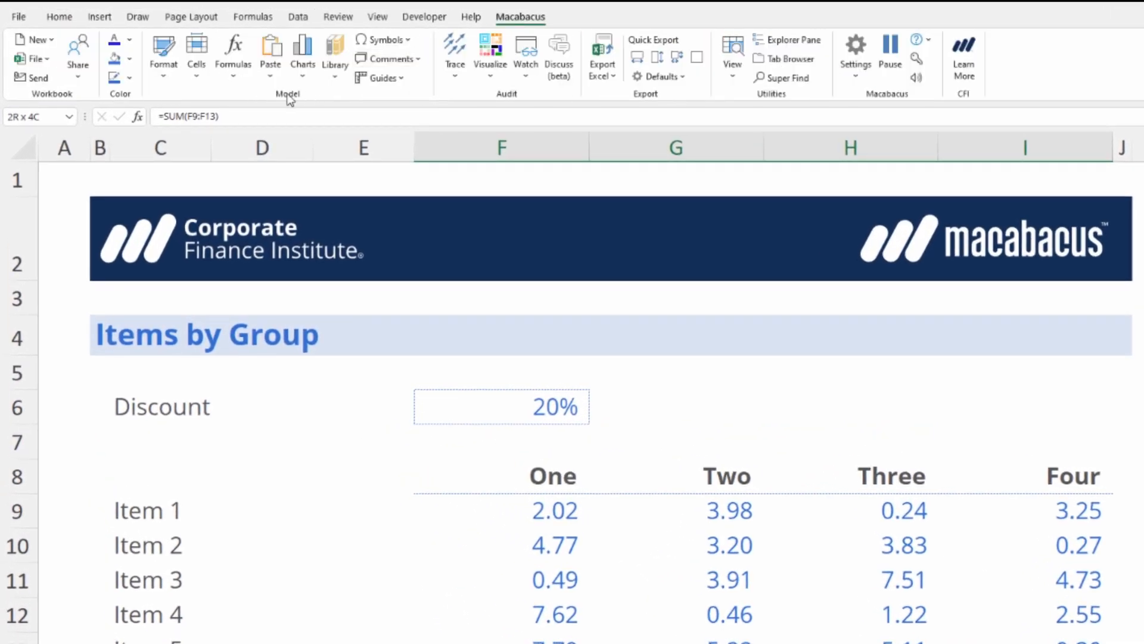
left_click(233, 55)
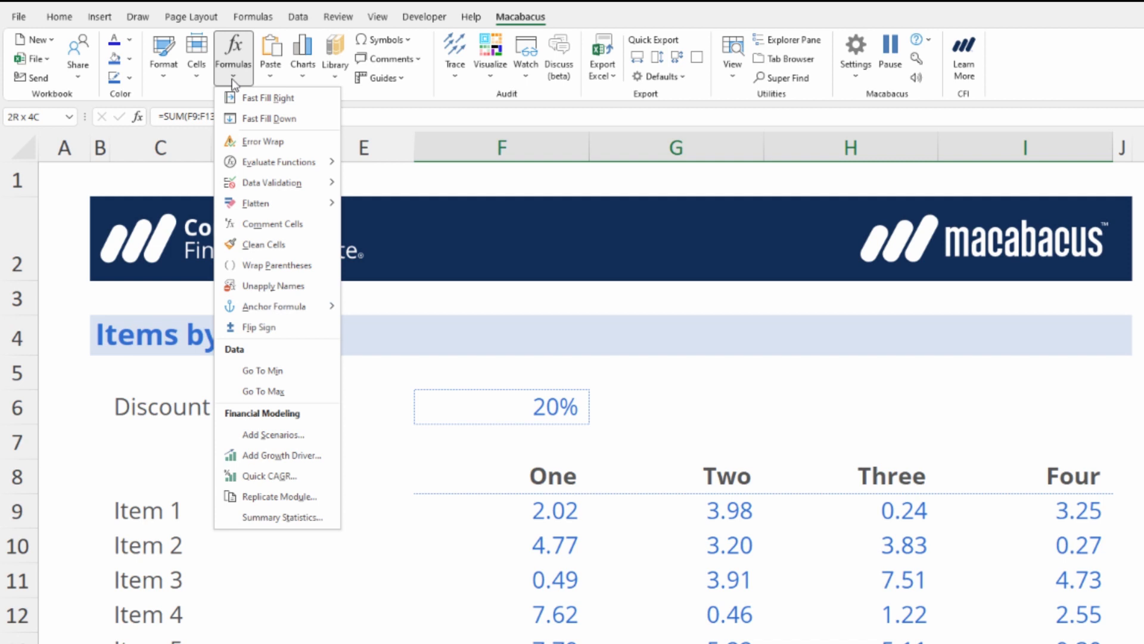
mouse_move(255, 202)
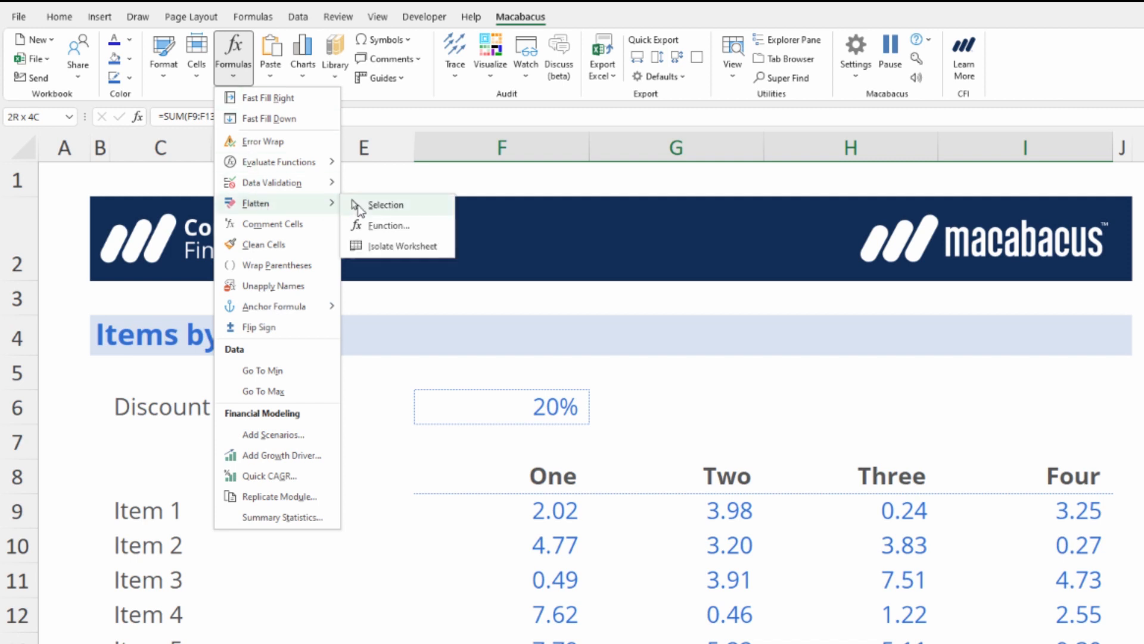
mouse_move(386, 225)
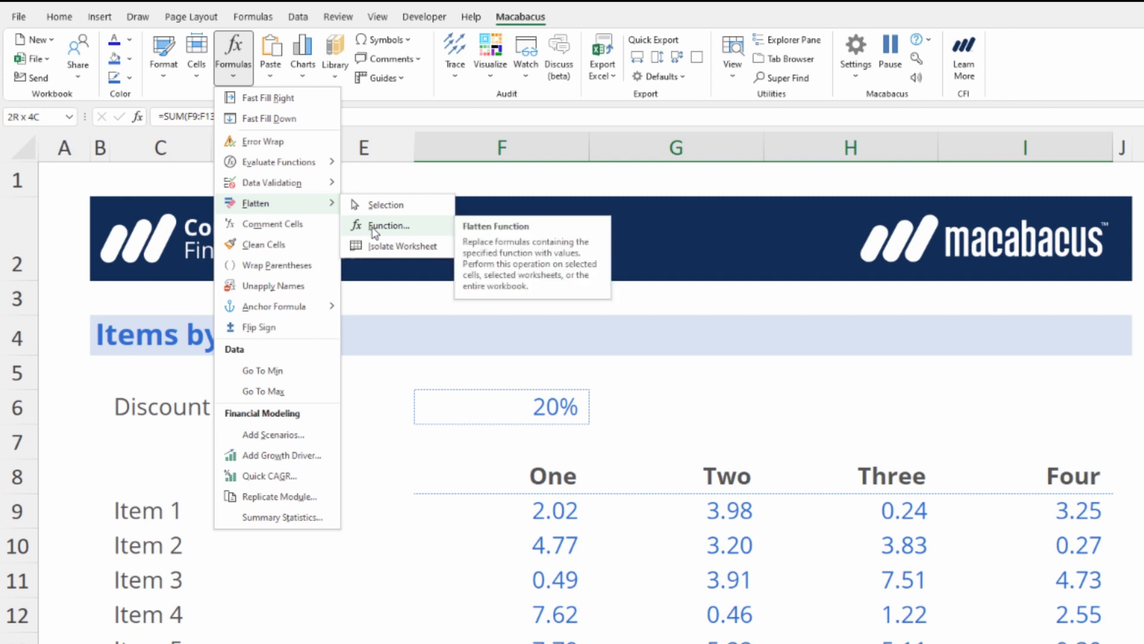
mouse_move(386, 233)
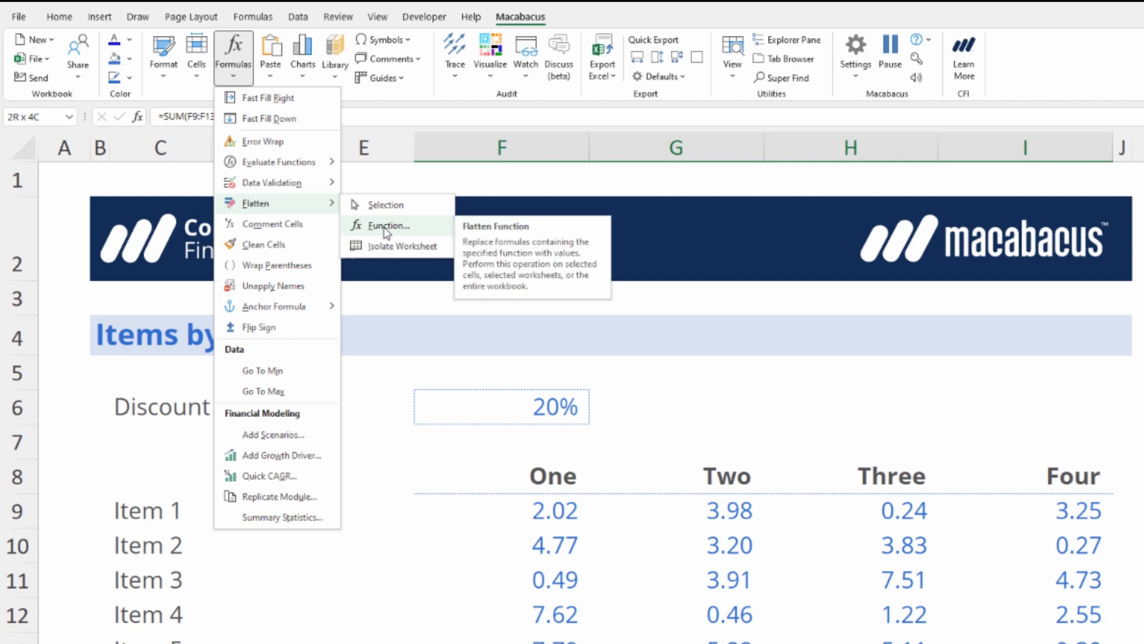
left_click(389, 225)
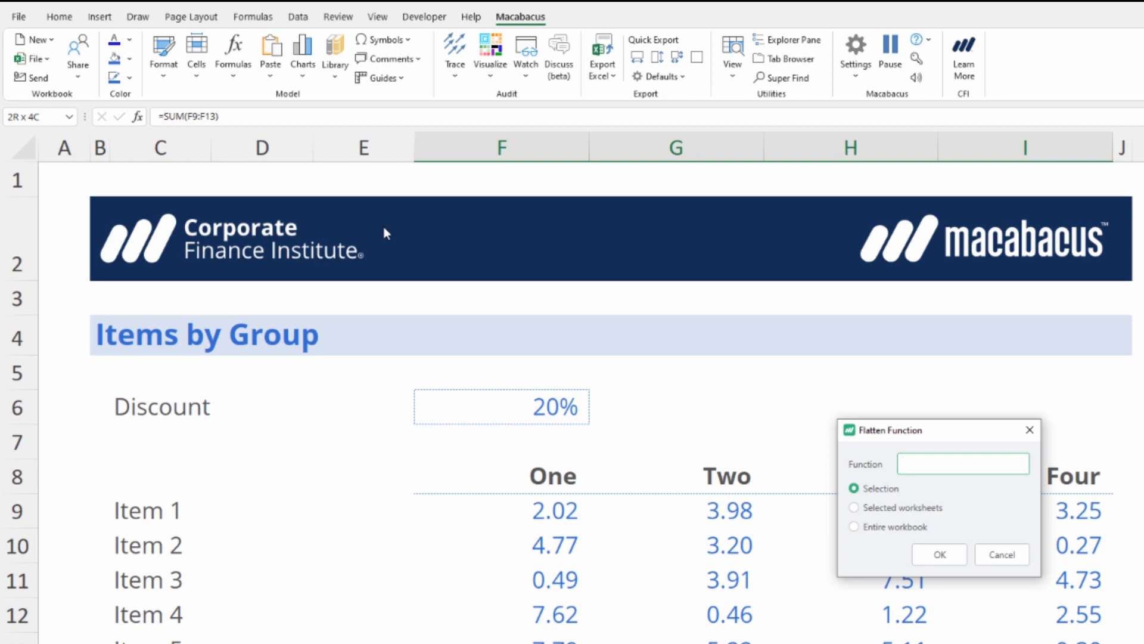
- Flatten SUM in the selection so the four Total formulas become values, and acknowledge the message
left_click(961, 462)
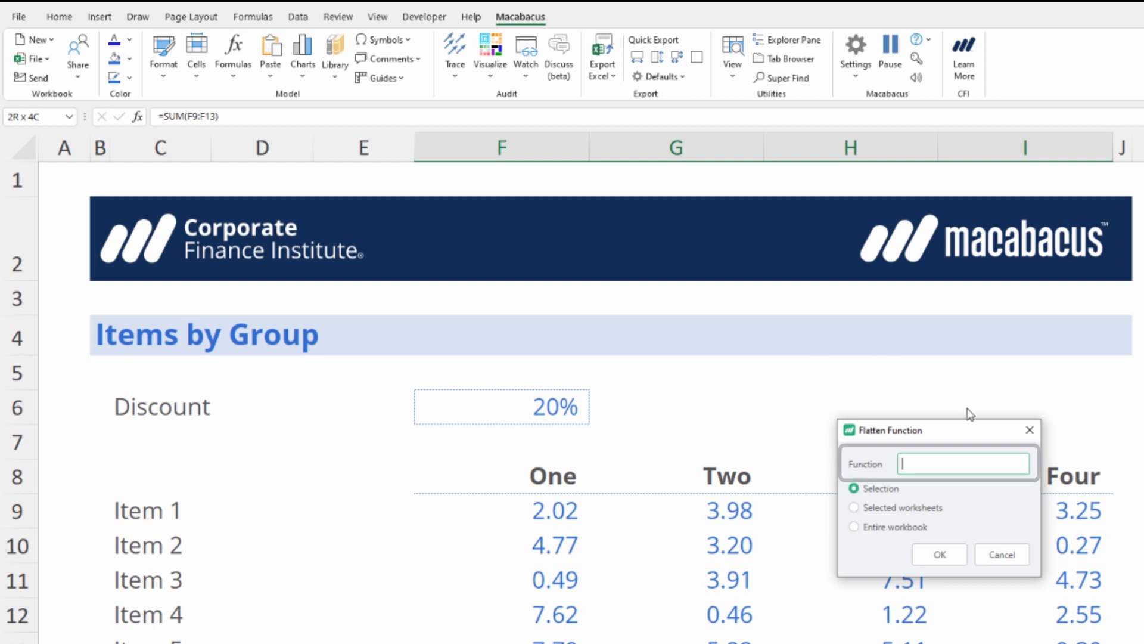
left_click(963, 462)
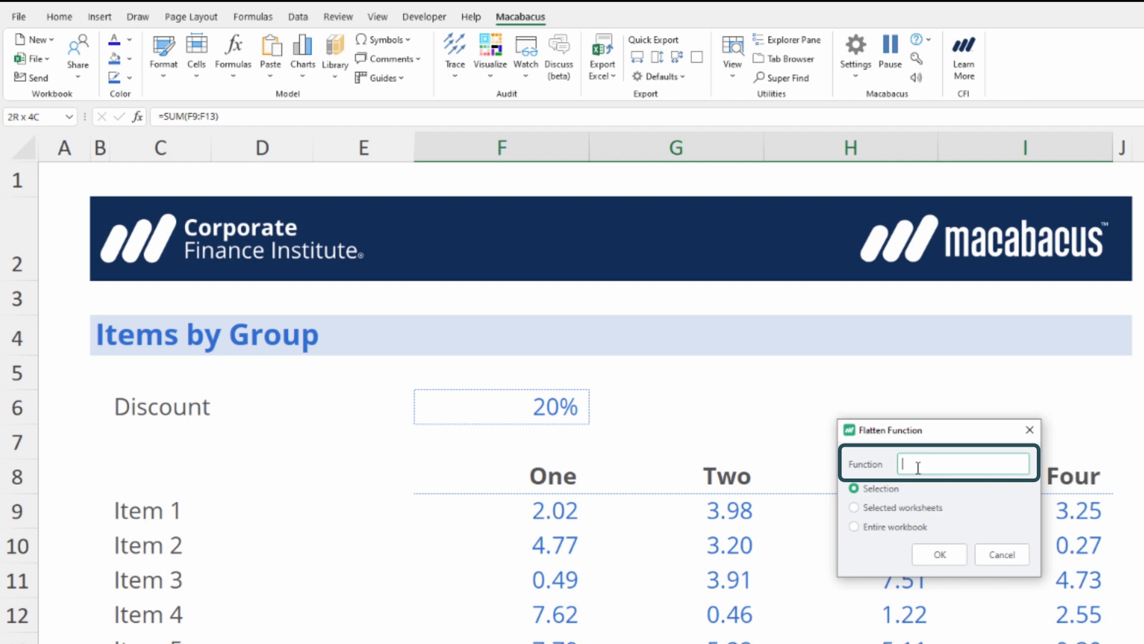
type("SUM")
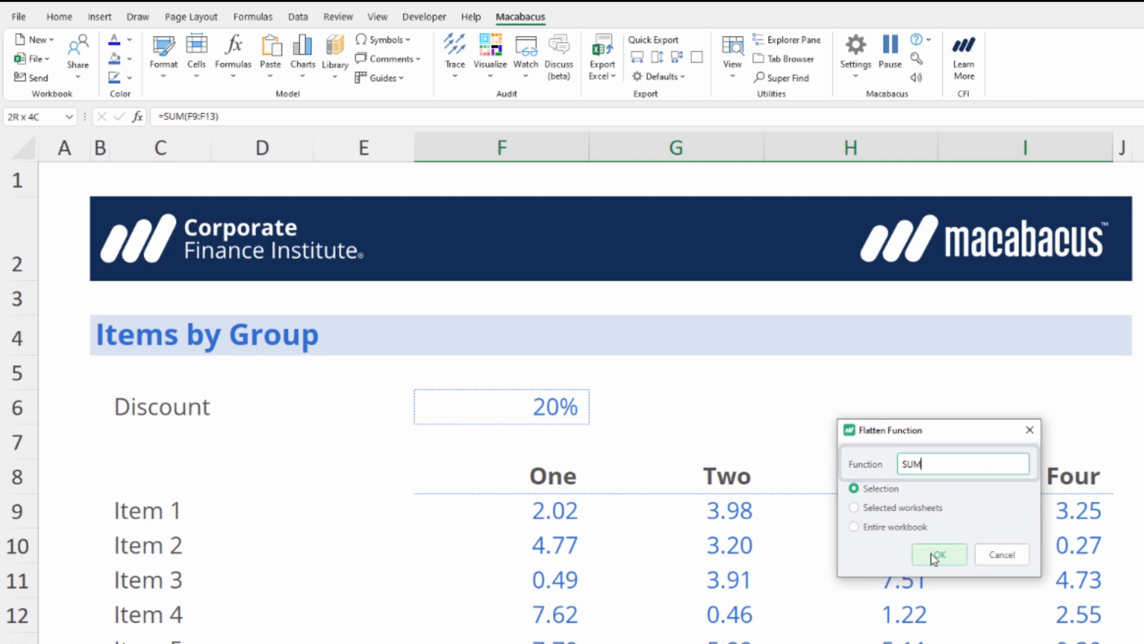
left_click(938, 554)
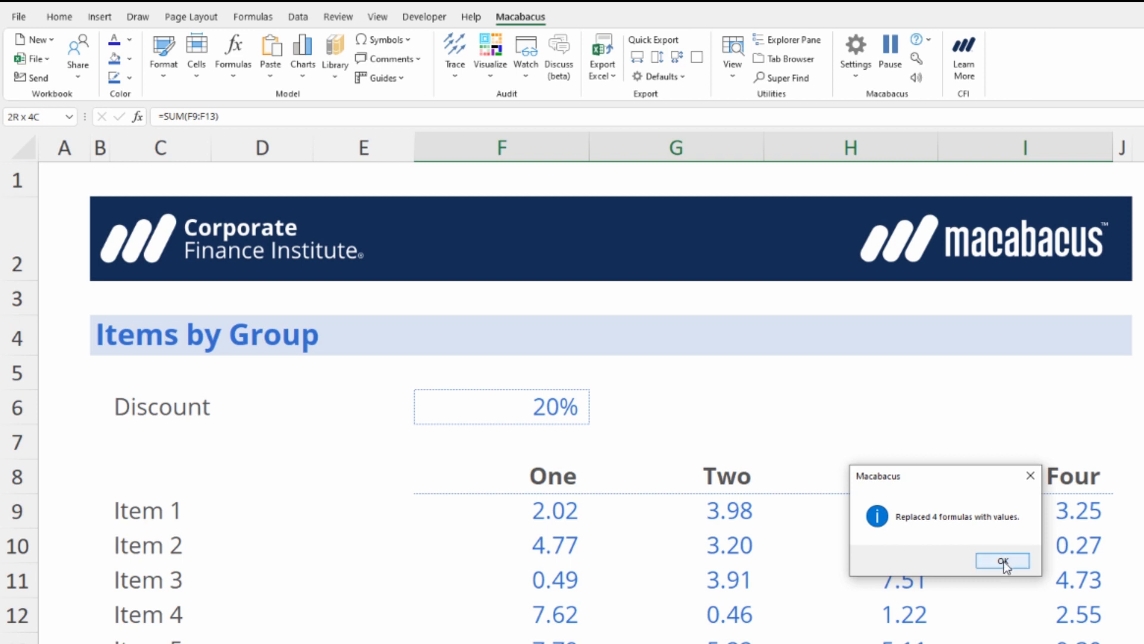
left_click(1003, 560)
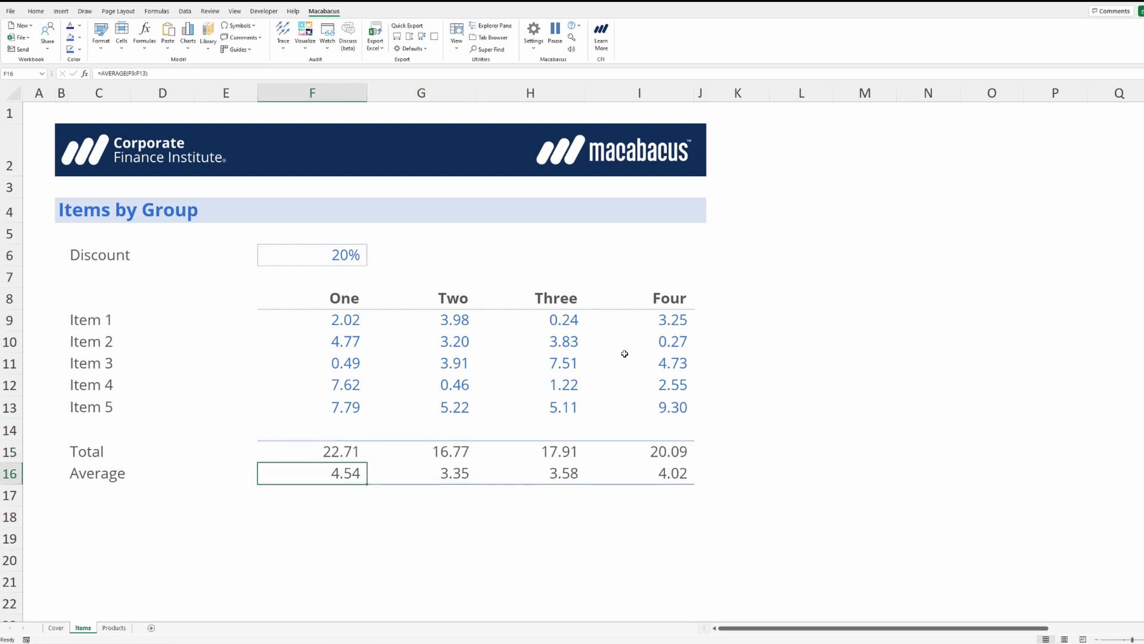
double_click(311, 473)
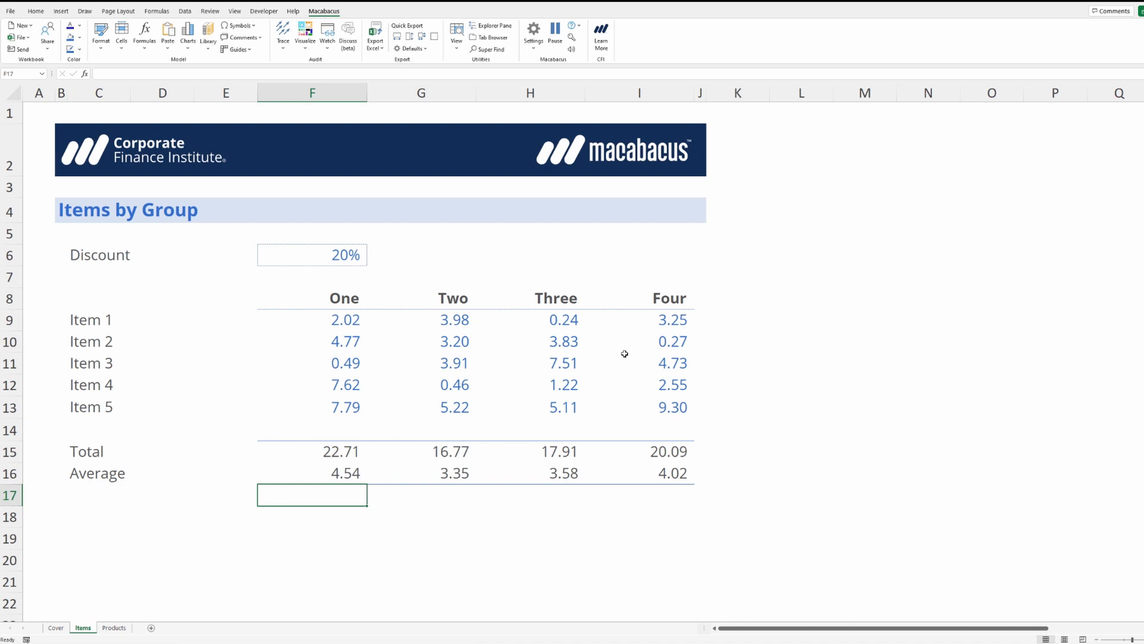
mouse_move(619, 354)
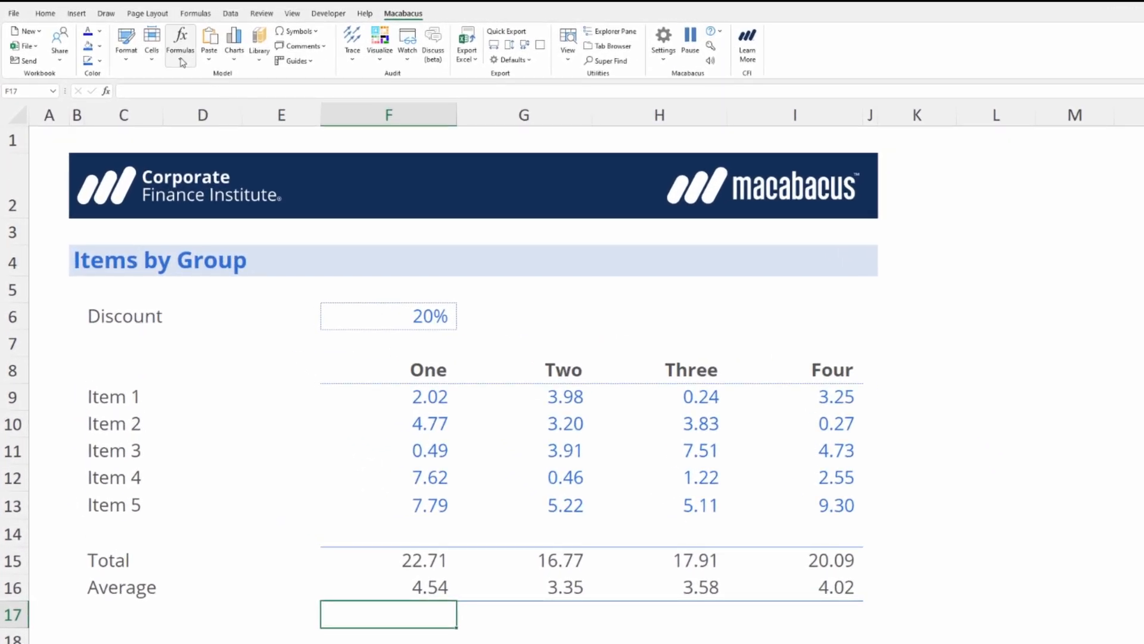
left_click(180, 45)
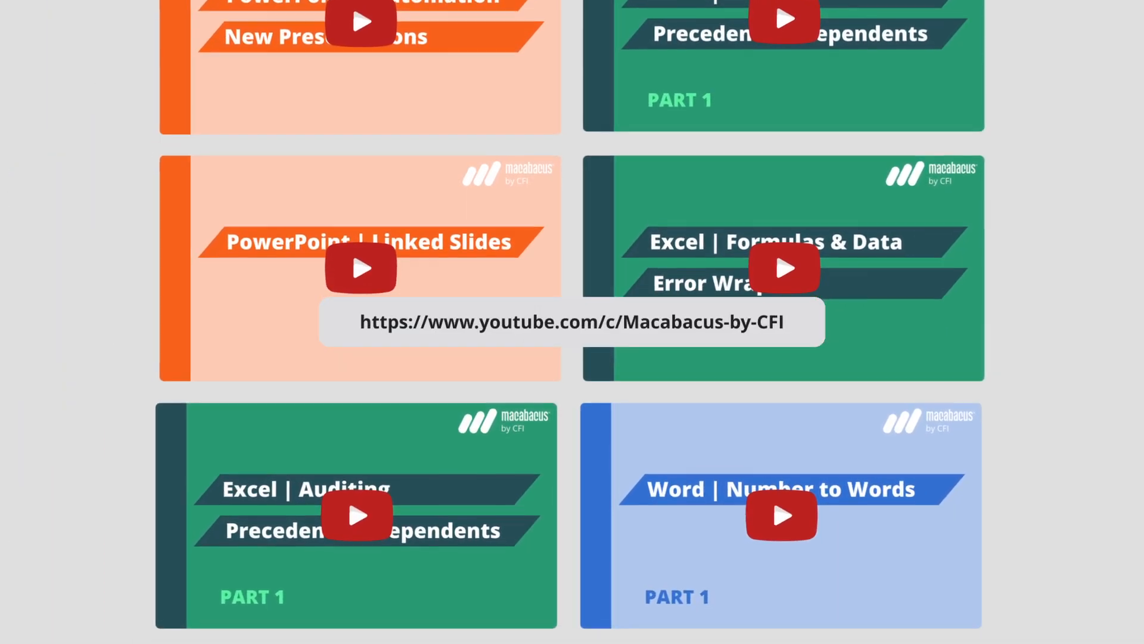
scroll("down", 3)
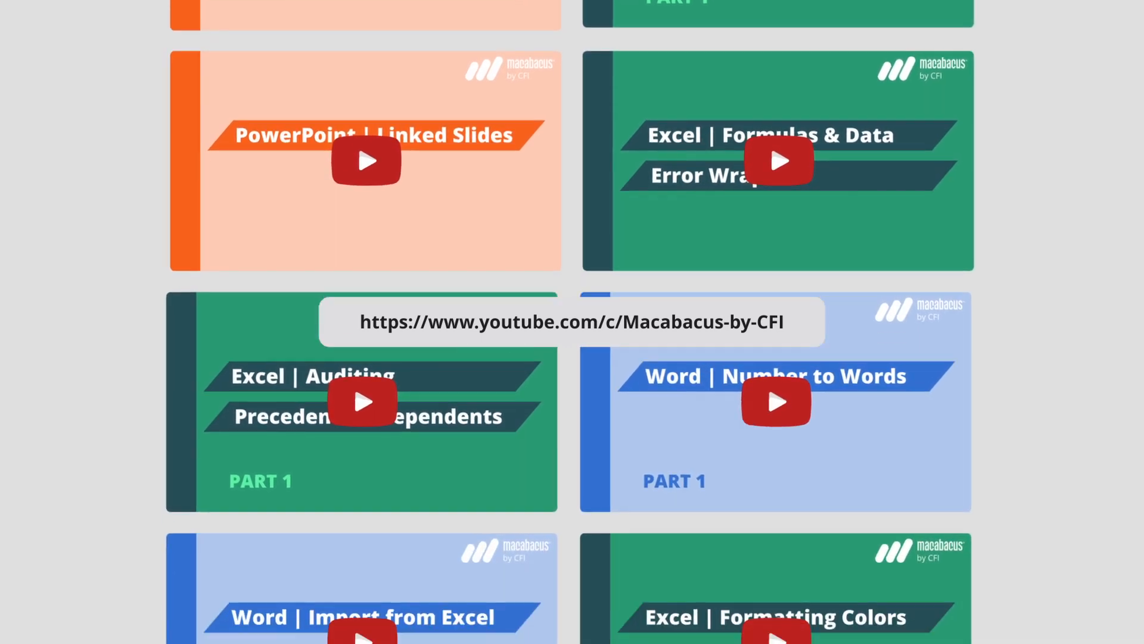